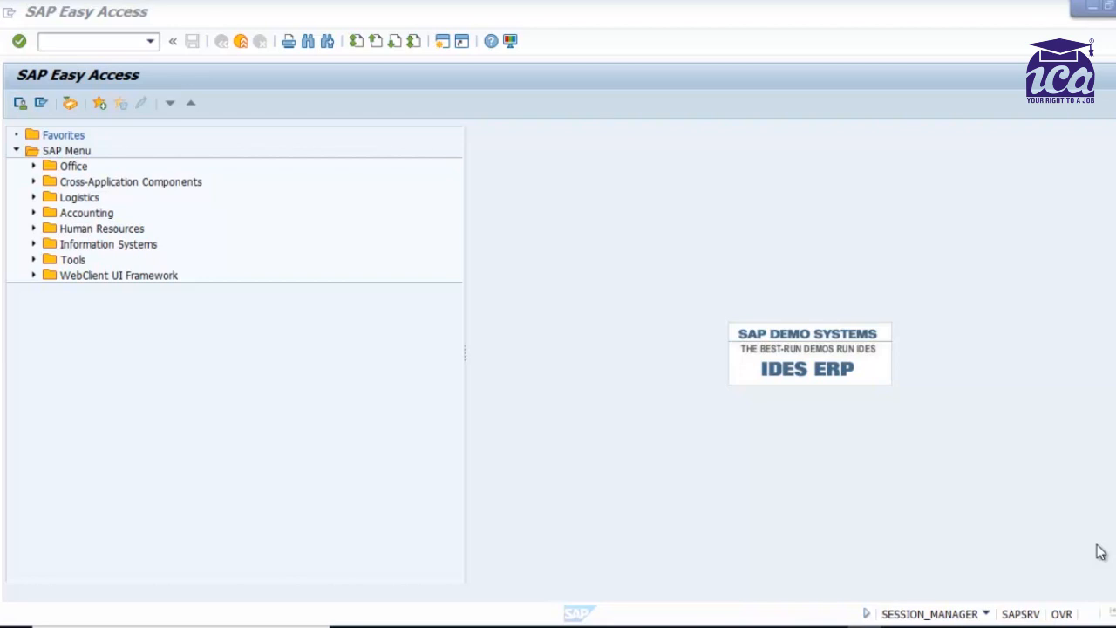
# - Expand the Easy Access menu down to the Material Master creation transactions (MM01)
pyautogui.click(80, 198)
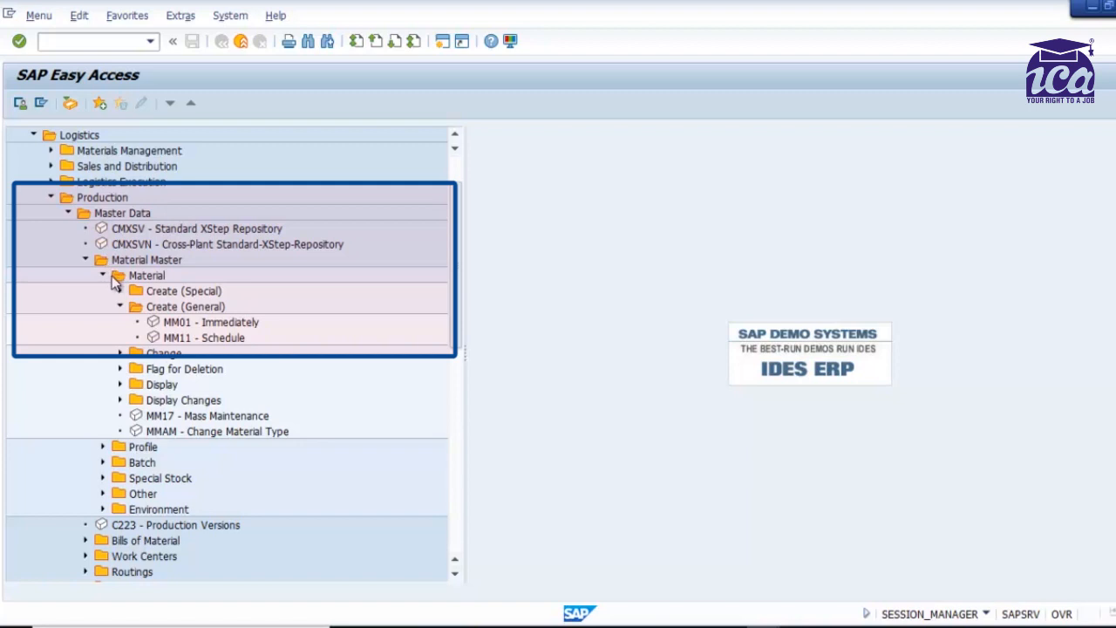
pyautogui.moveTo(131, 296)
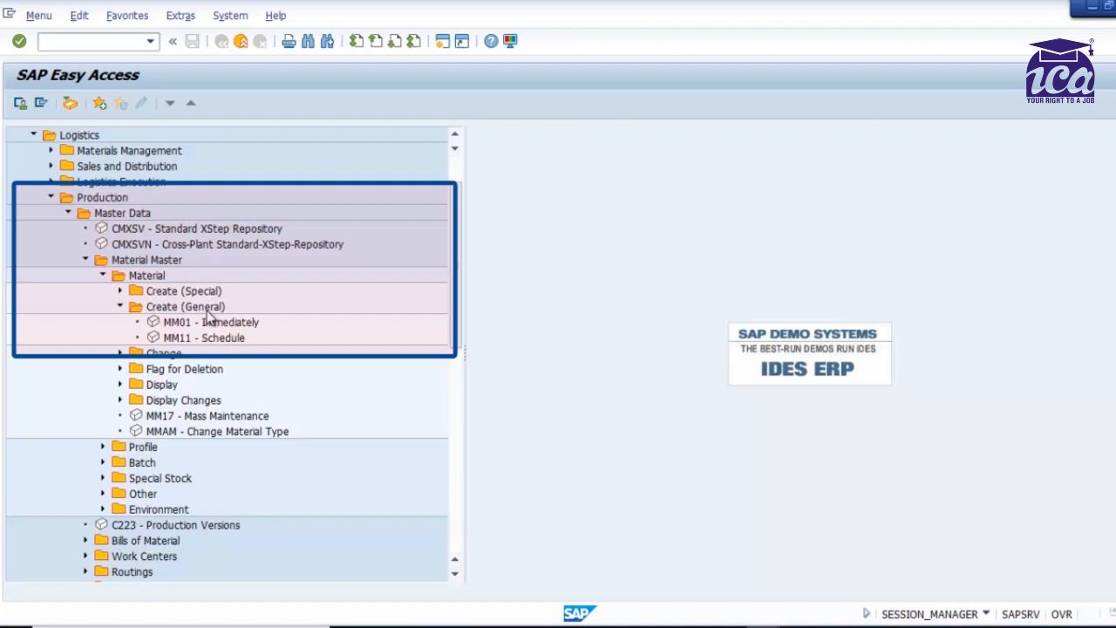
pyautogui.moveTo(136, 322)
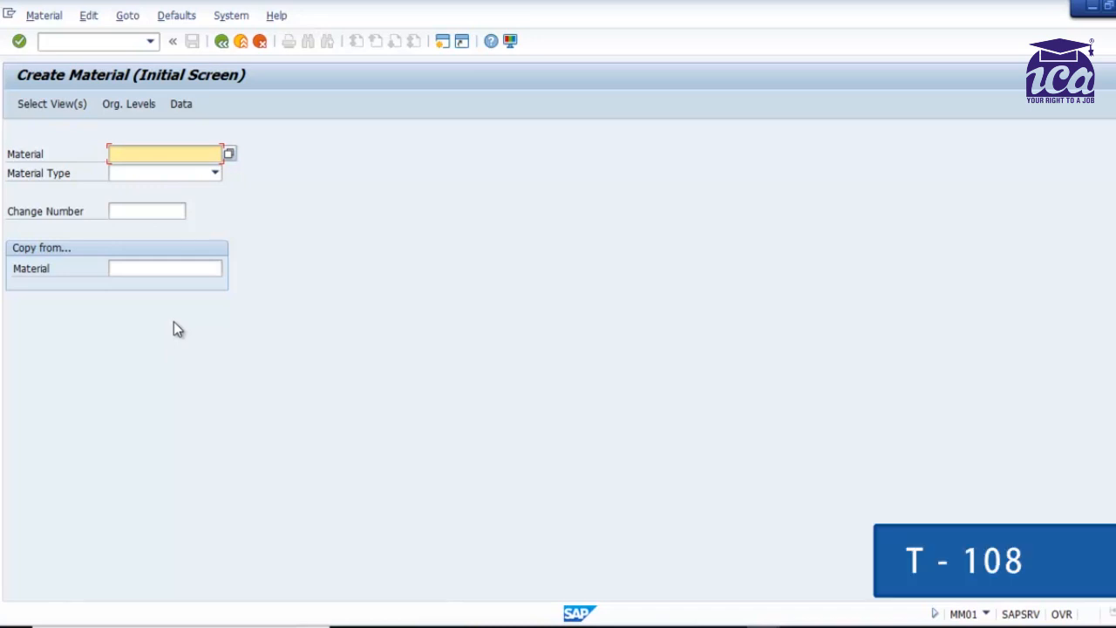
# - Enter material T-108, pick Finished Goods as type, and copy from reference T-ST
pyautogui.write('T')
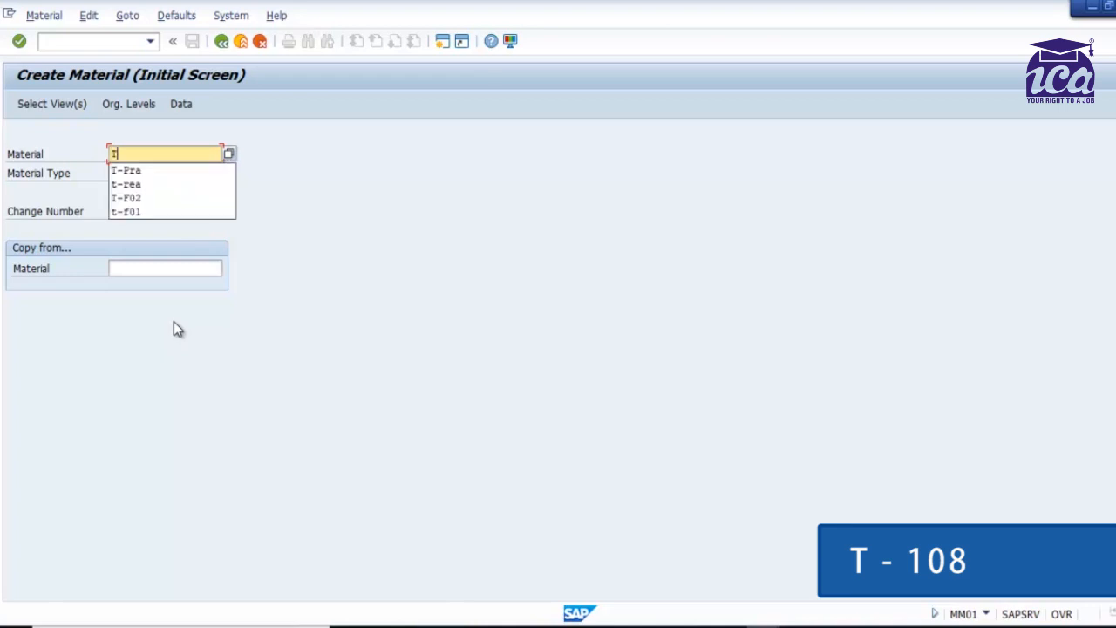
pyautogui.write('-')
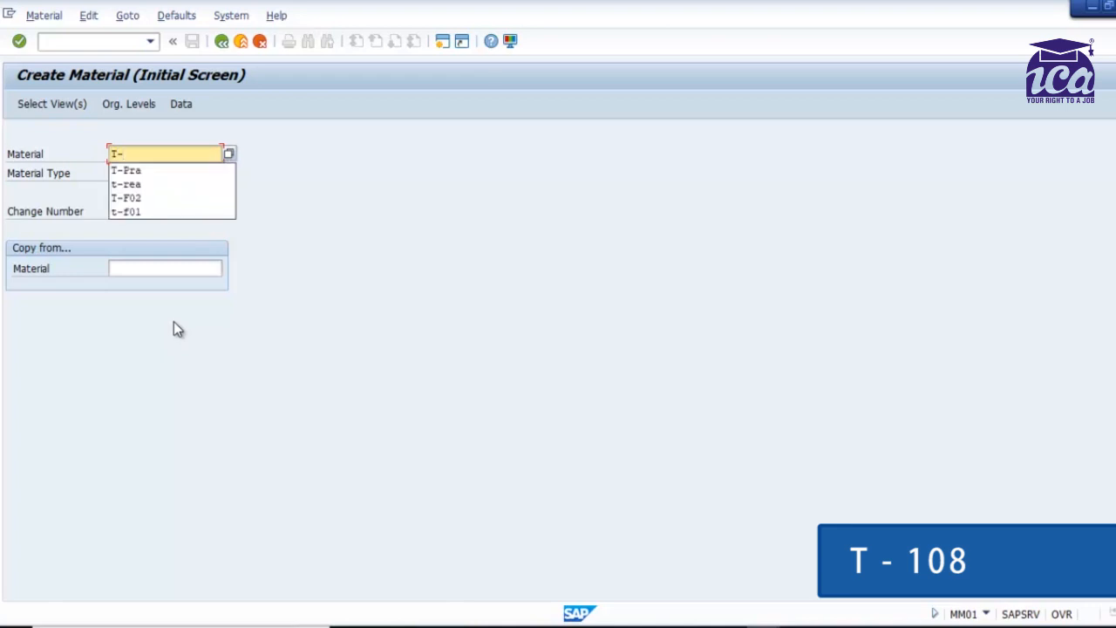
pyautogui.write('108')
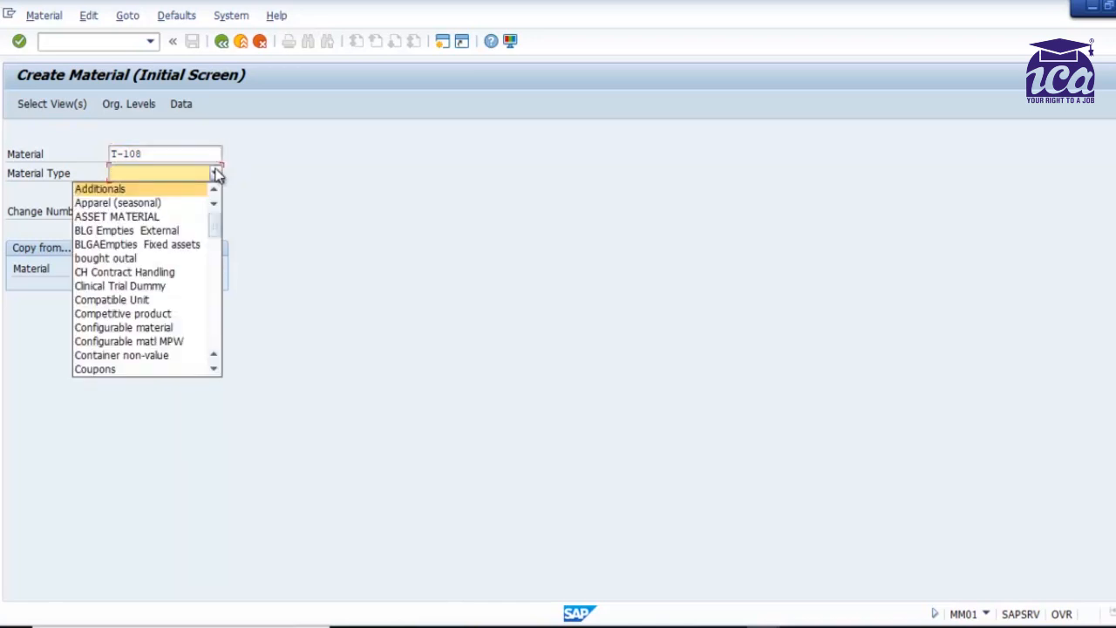
pyautogui.scroll(-3)
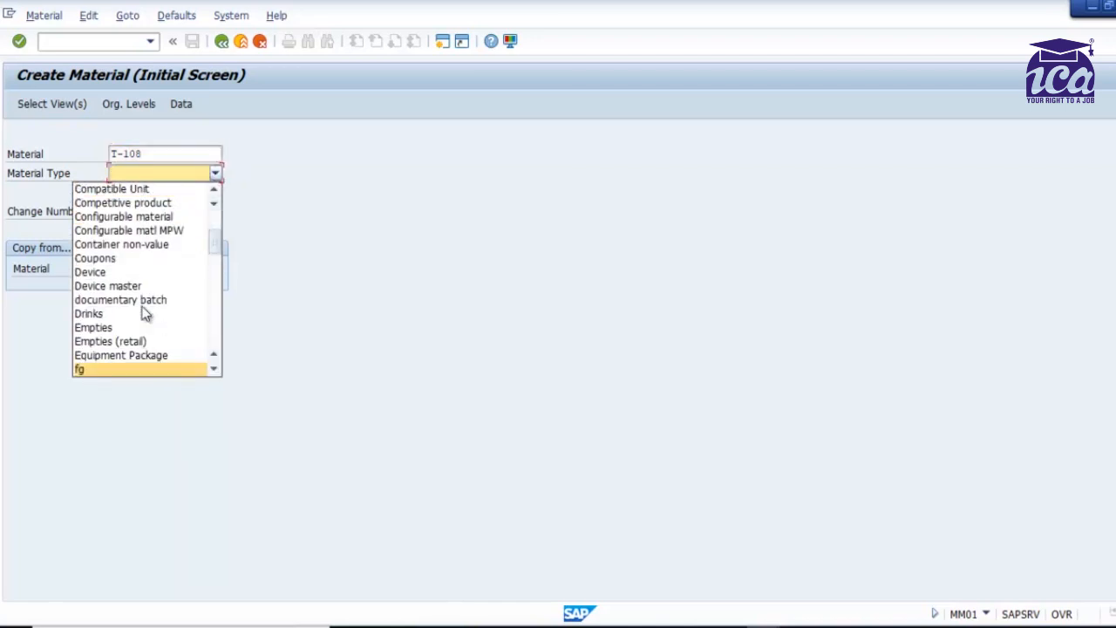
pyautogui.click(79, 368)
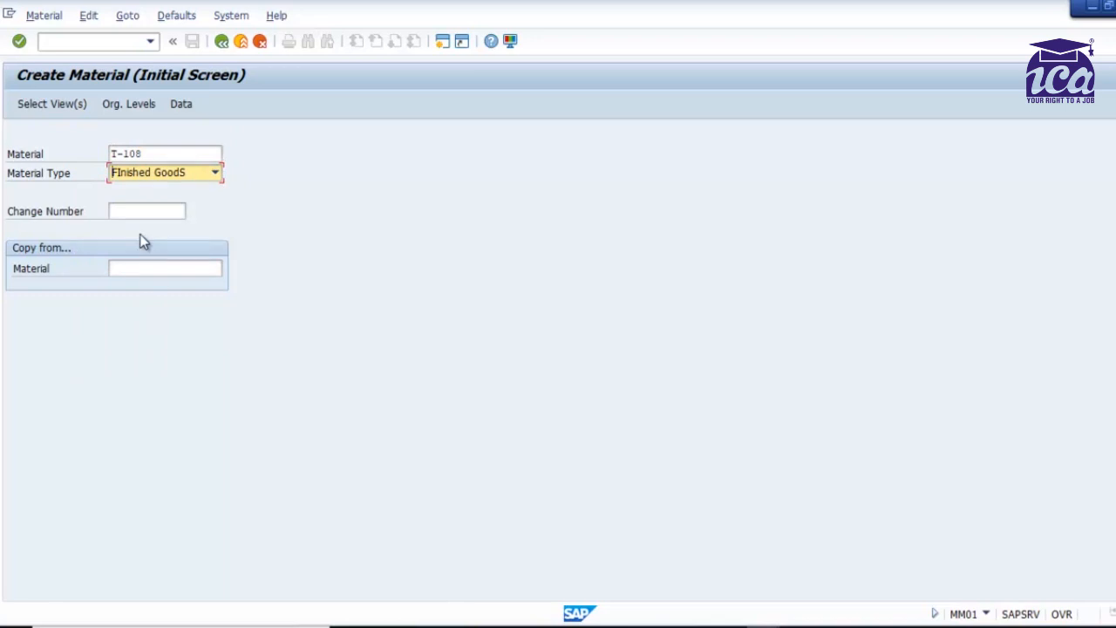
pyautogui.click(164, 268)
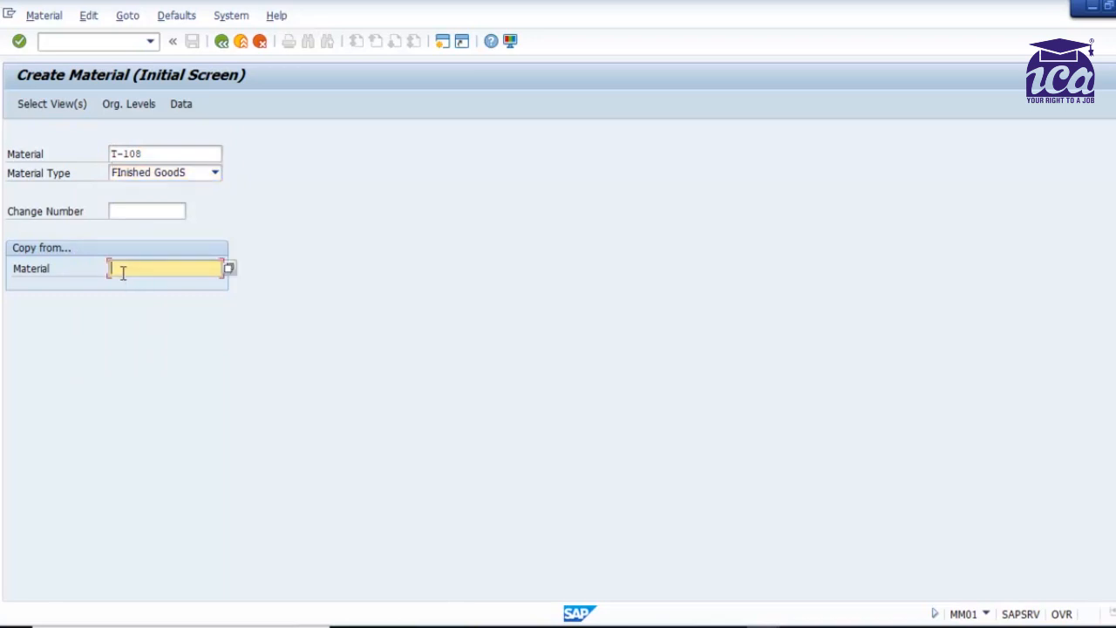
pyautogui.write('t')
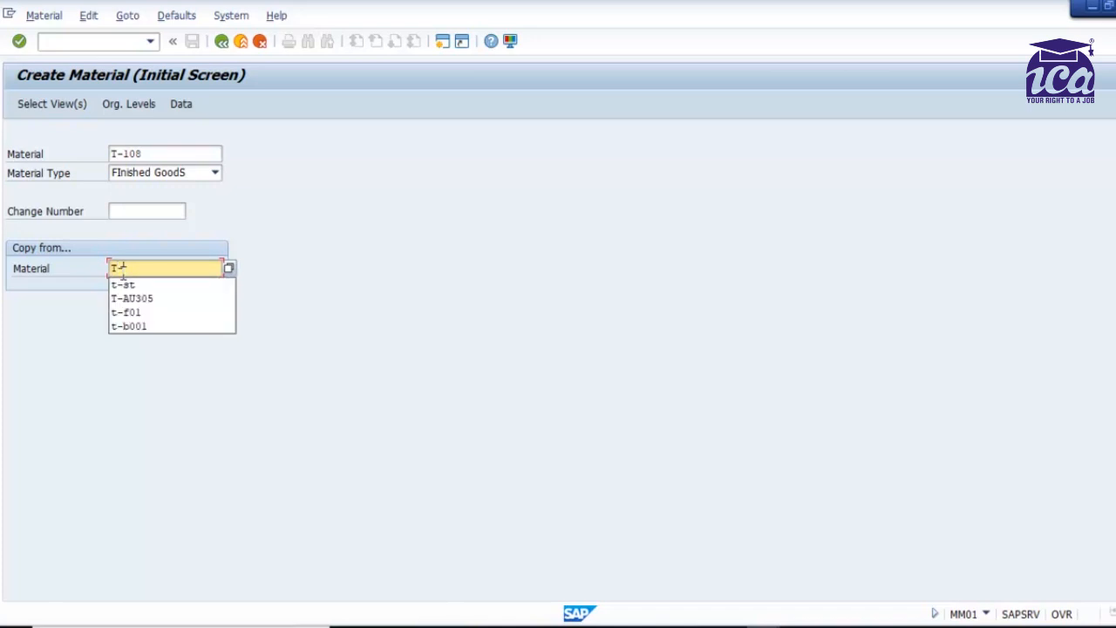
pyautogui.click(123, 284)
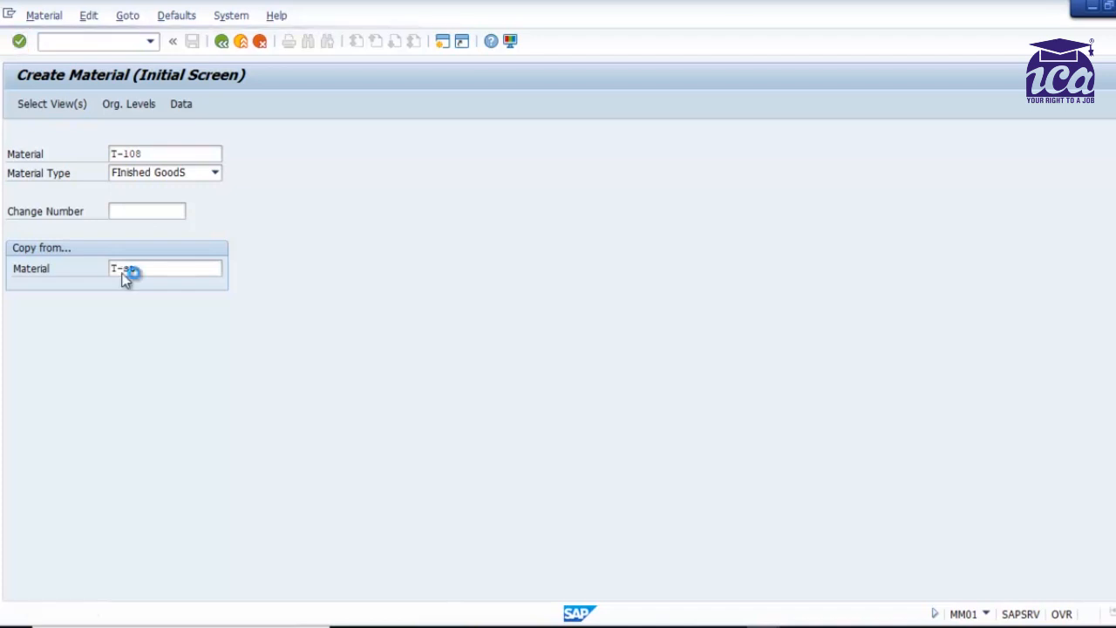
# - Confirm the Basic Data 1, MRP 1–4 and Work Scheduling views in Select View(s)
pyautogui.click(52, 103)
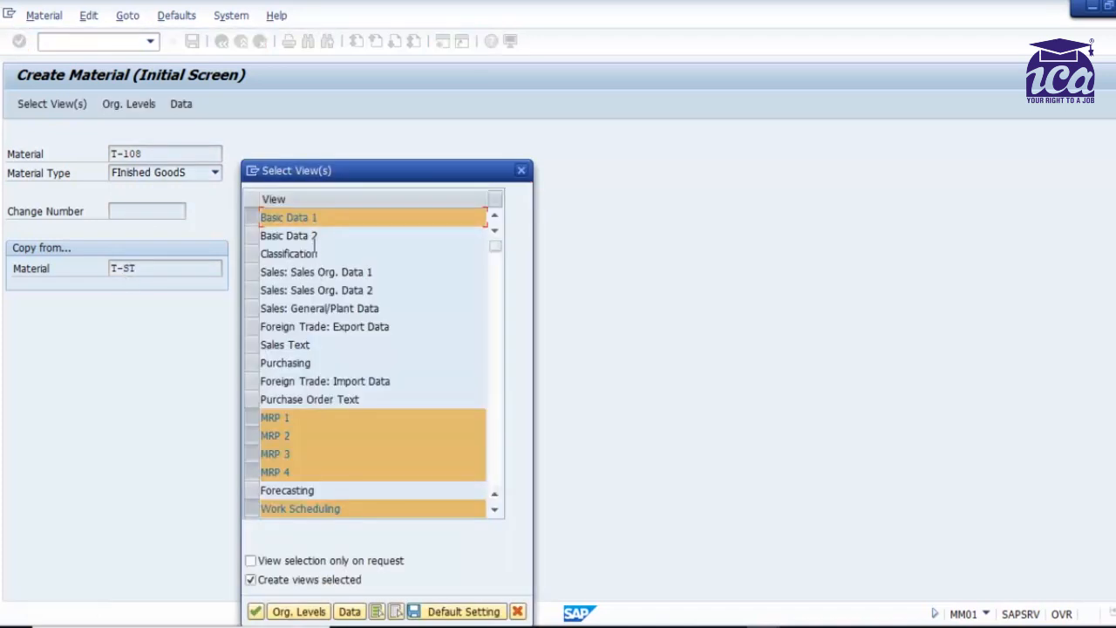
pyautogui.moveTo(349, 379)
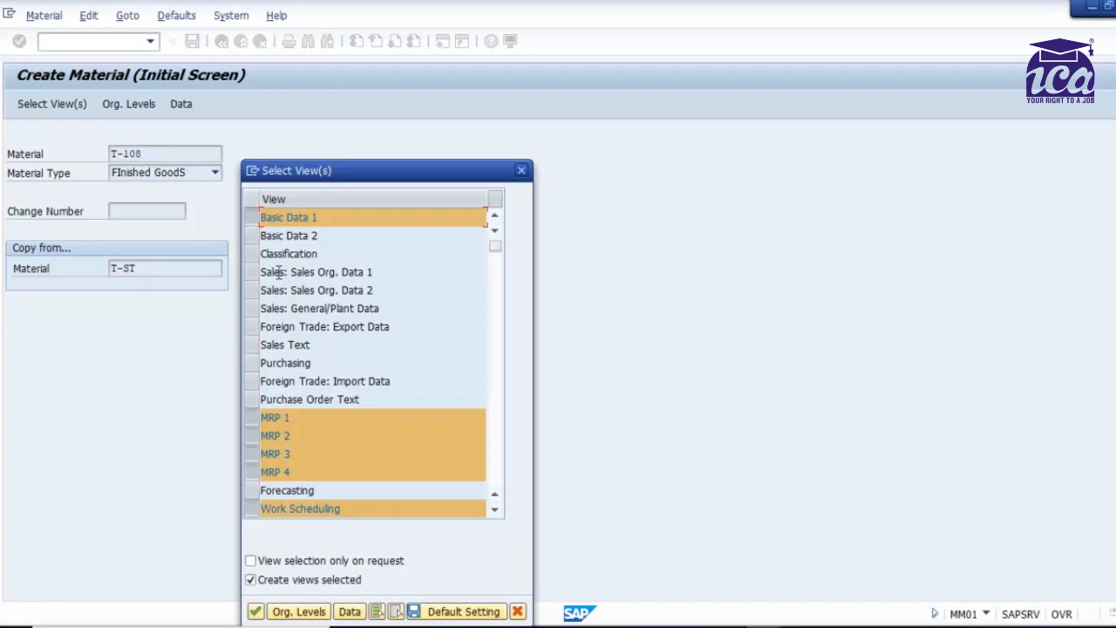
pyautogui.moveTo(376, 261)
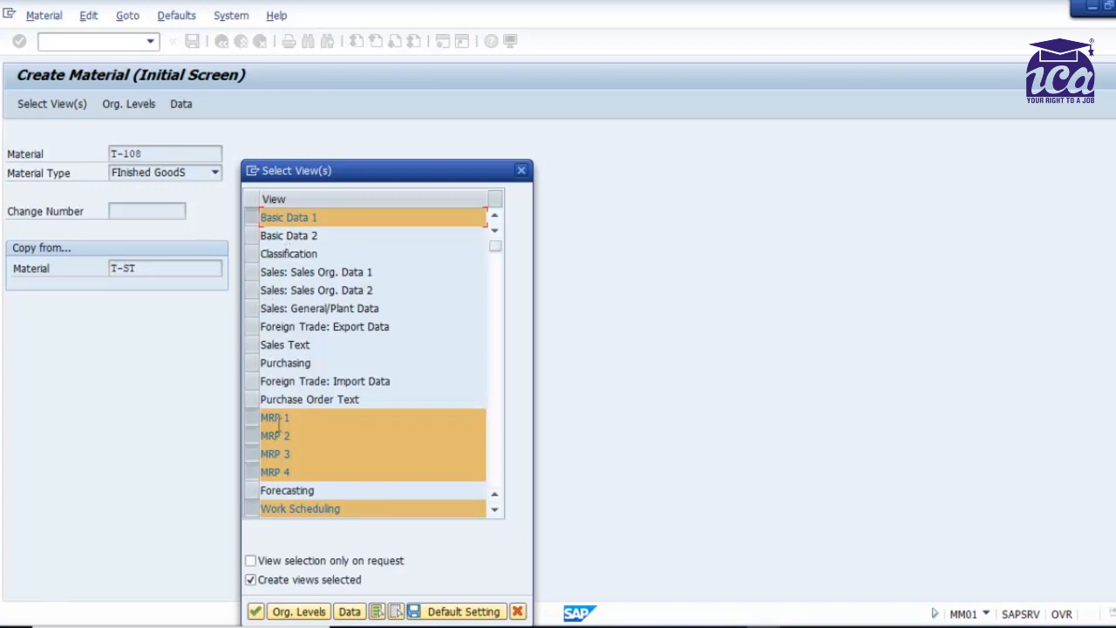
pyautogui.moveTo(276, 471)
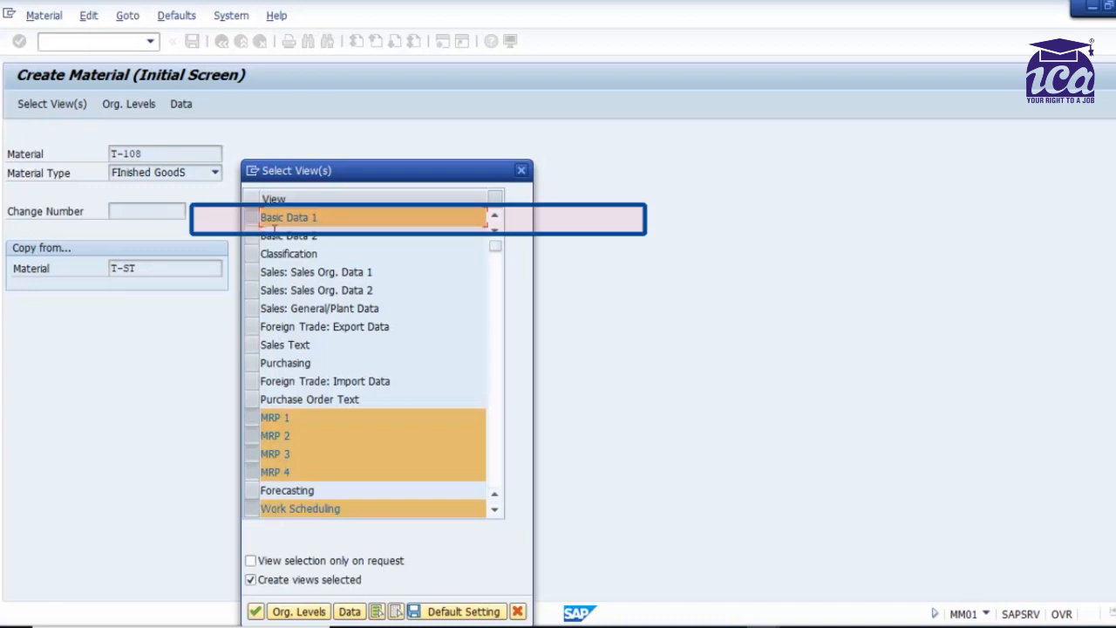
pyautogui.moveTo(396, 593)
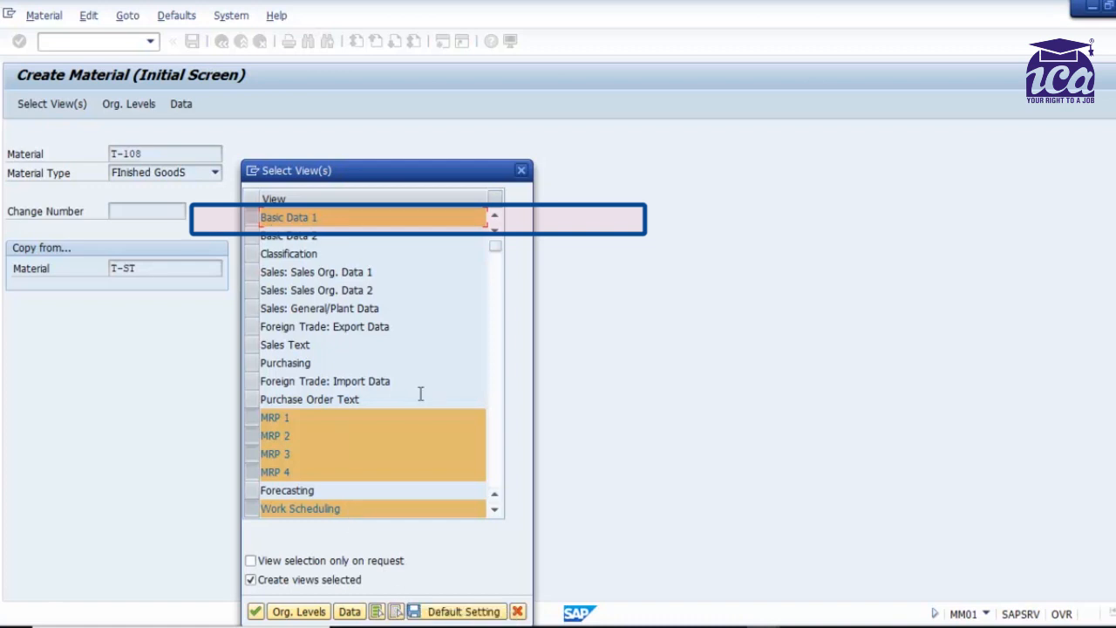
pyautogui.moveTo(383, 170); pyautogui.dragTo(417, 129)
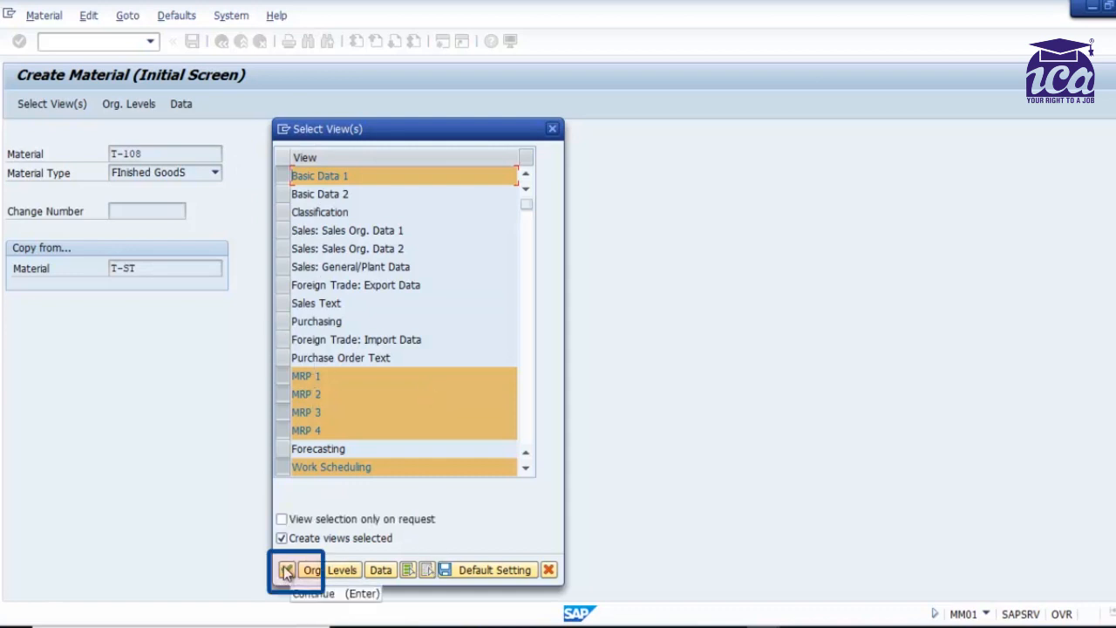
pyautogui.click(288, 570)
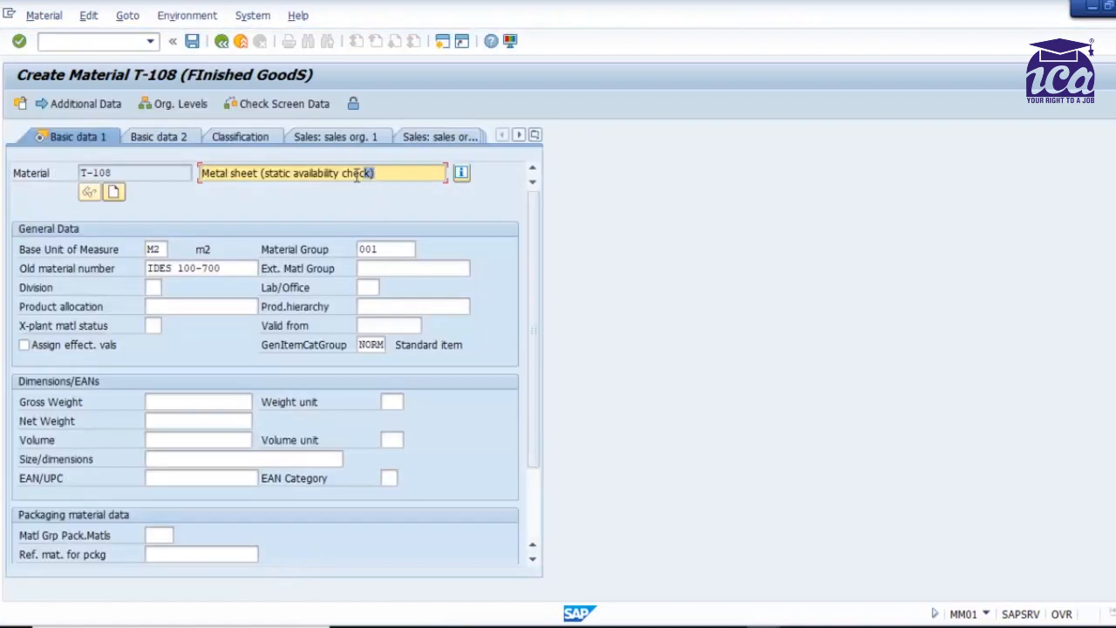
# - Type 'Metal Sheets 9 mm' as T-108's description on Basic data 1
pyautogui.write('Metal Sh')
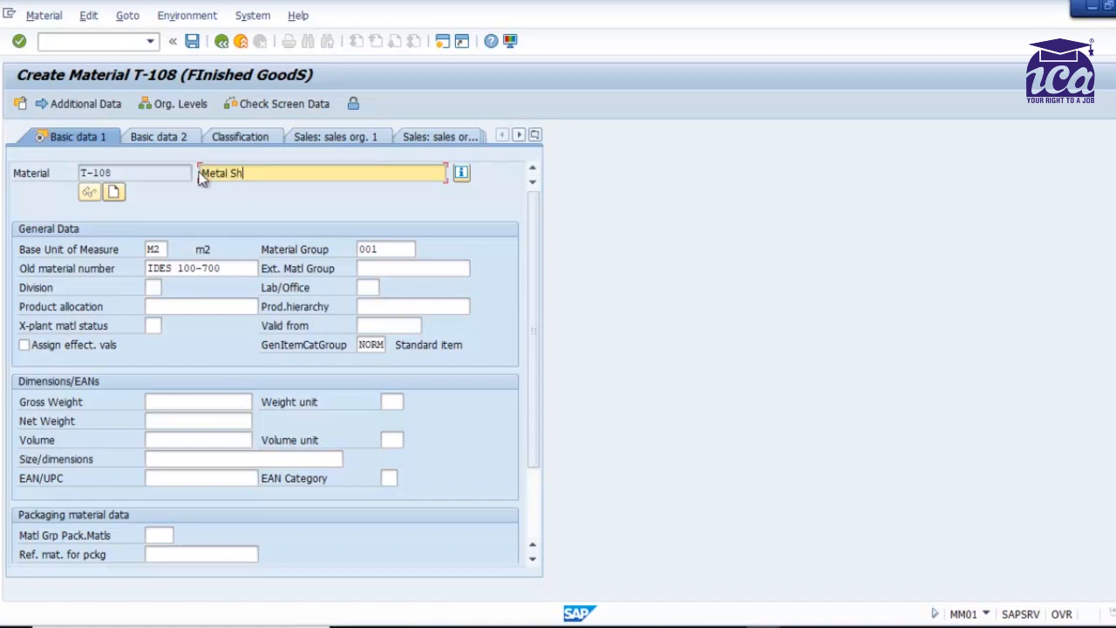
pyautogui.write('eets')
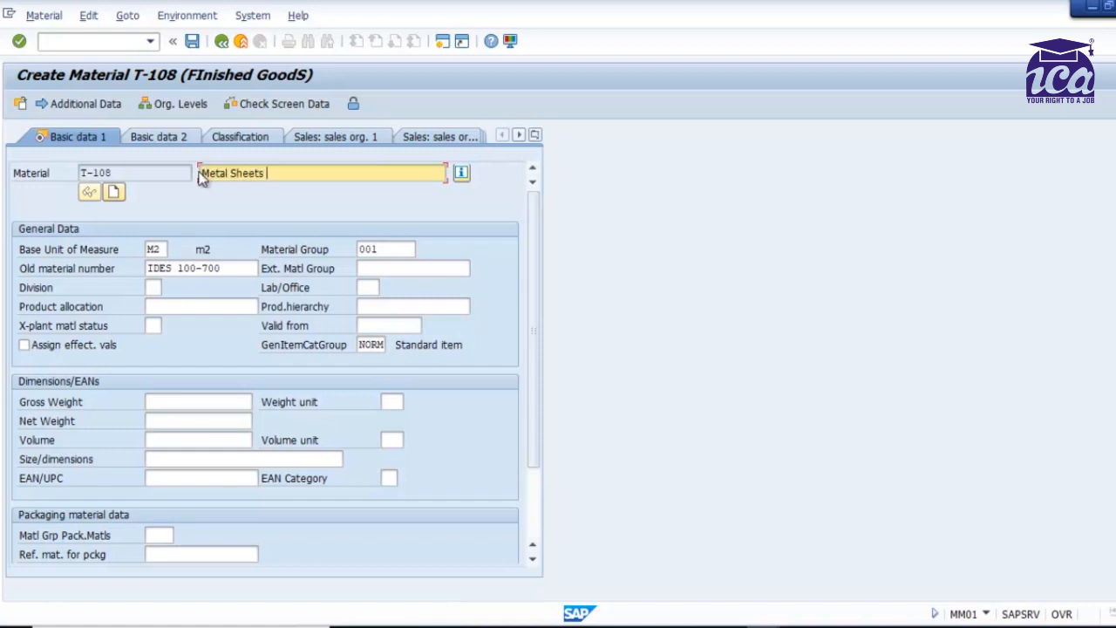
pyautogui.write('1')
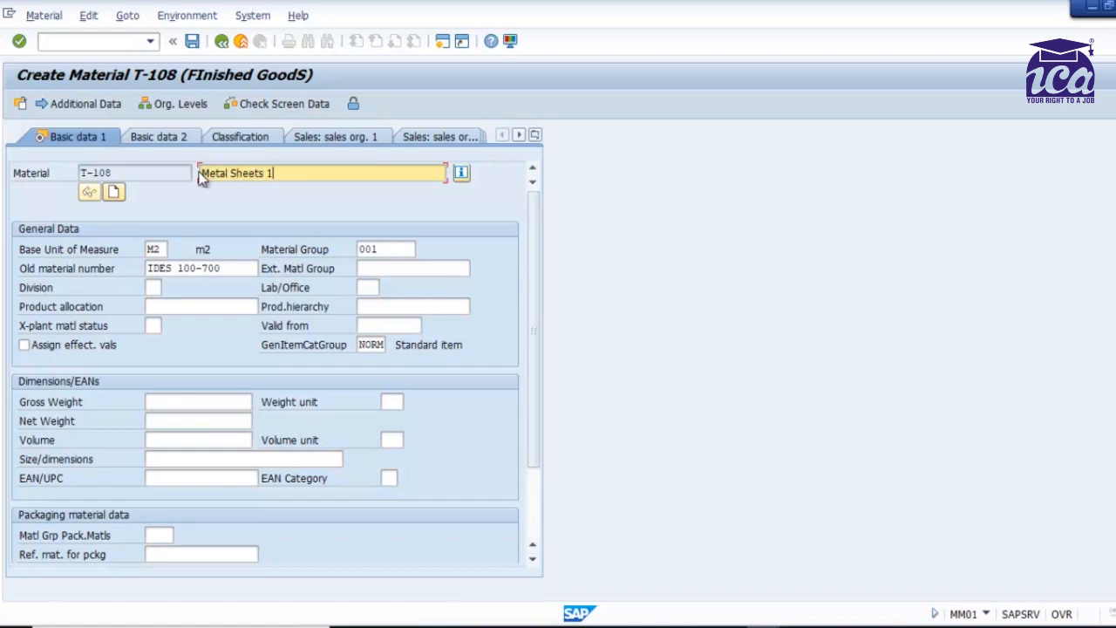
pyautogui.write('9')
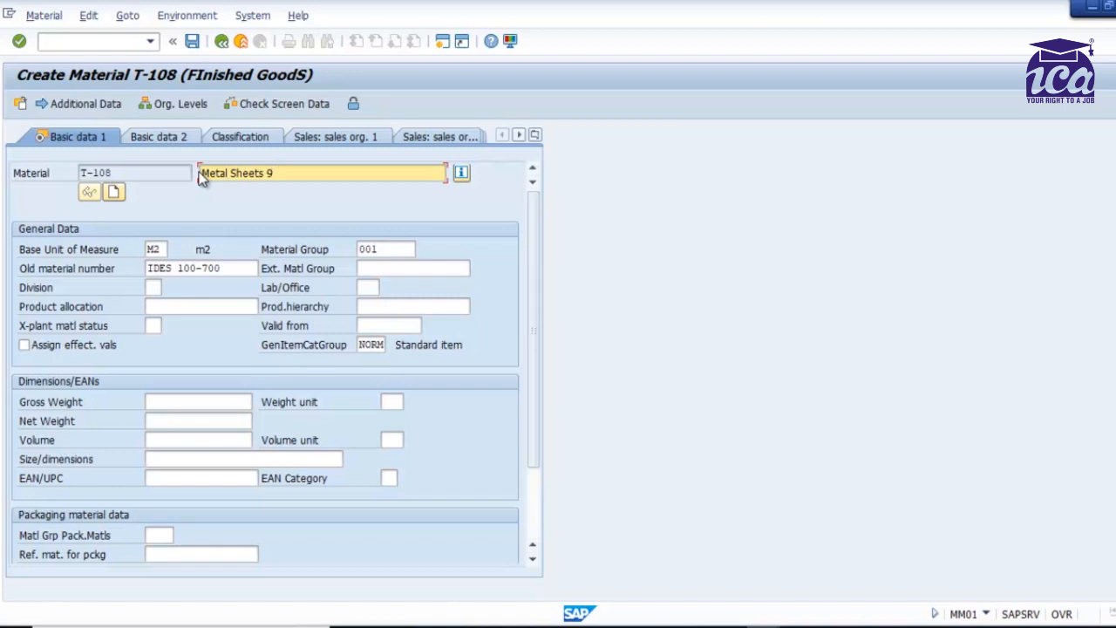
pyautogui.write('mm')
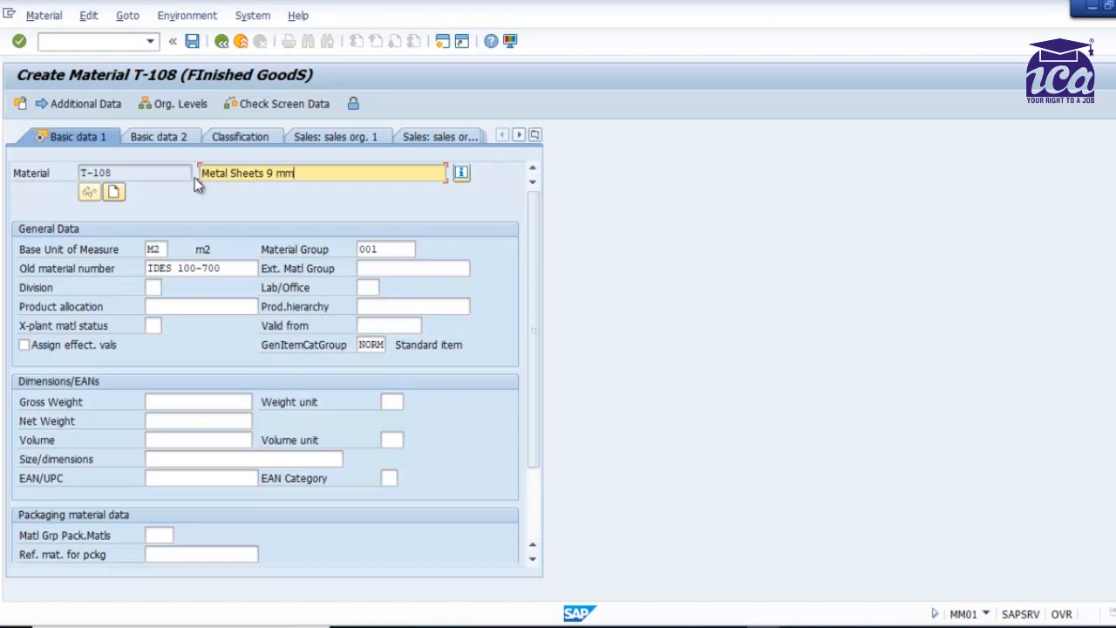
pyautogui.moveTo(312, 290)
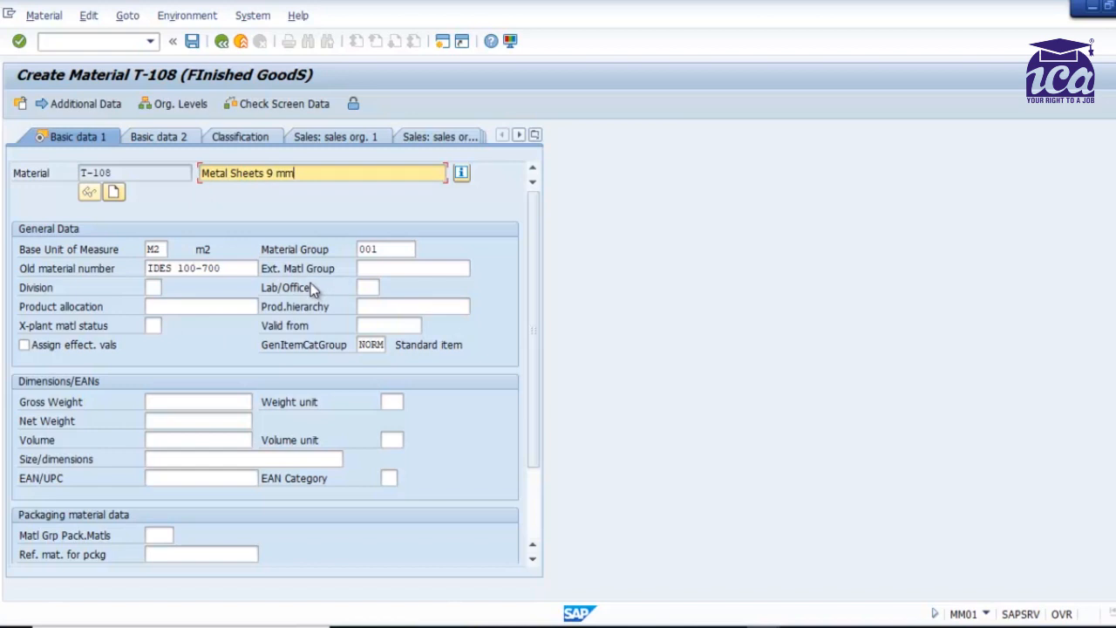
pyautogui.moveTo(357, 316)
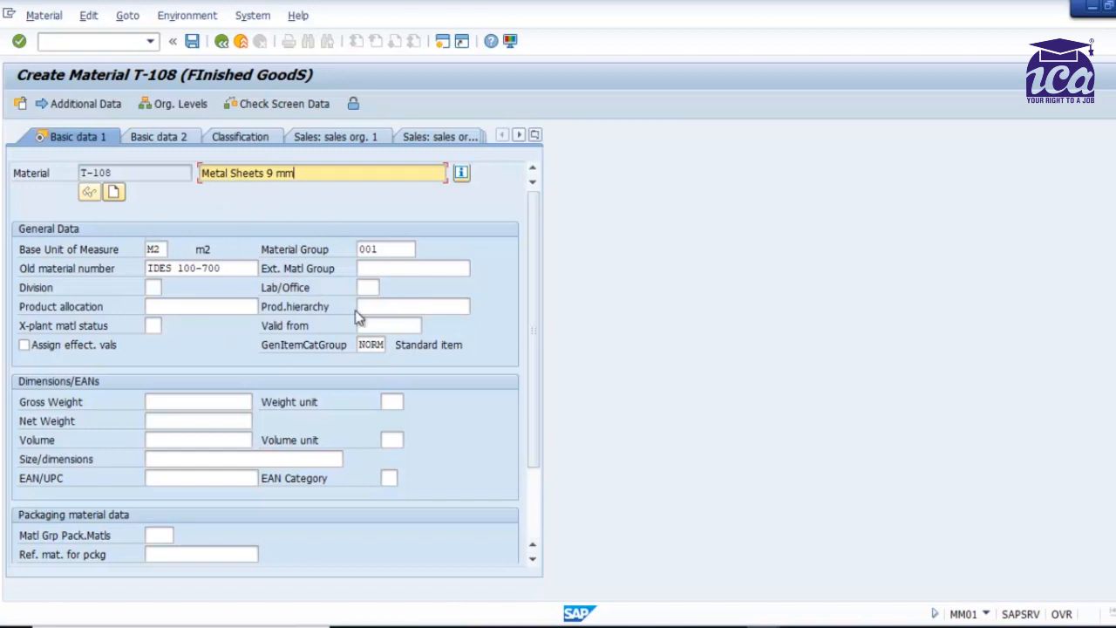
pyautogui.moveTo(201, 290)
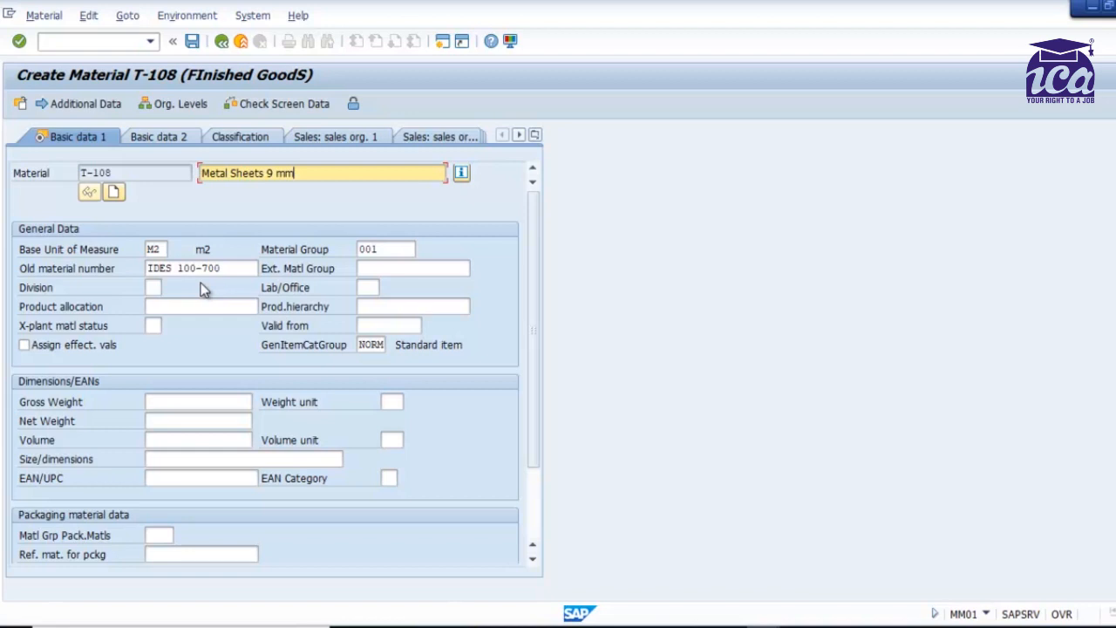
# - Continue to the plant 1000 MRP views, dismissing the production storage location warning
pyautogui.click(186, 136)
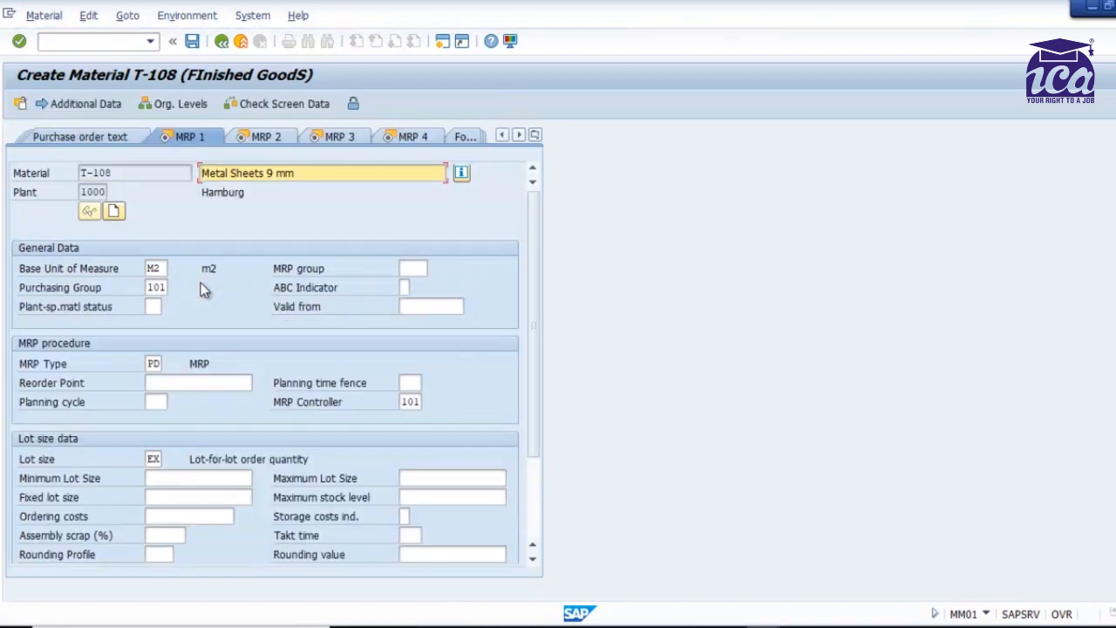
pyautogui.moveTo(323, 242)
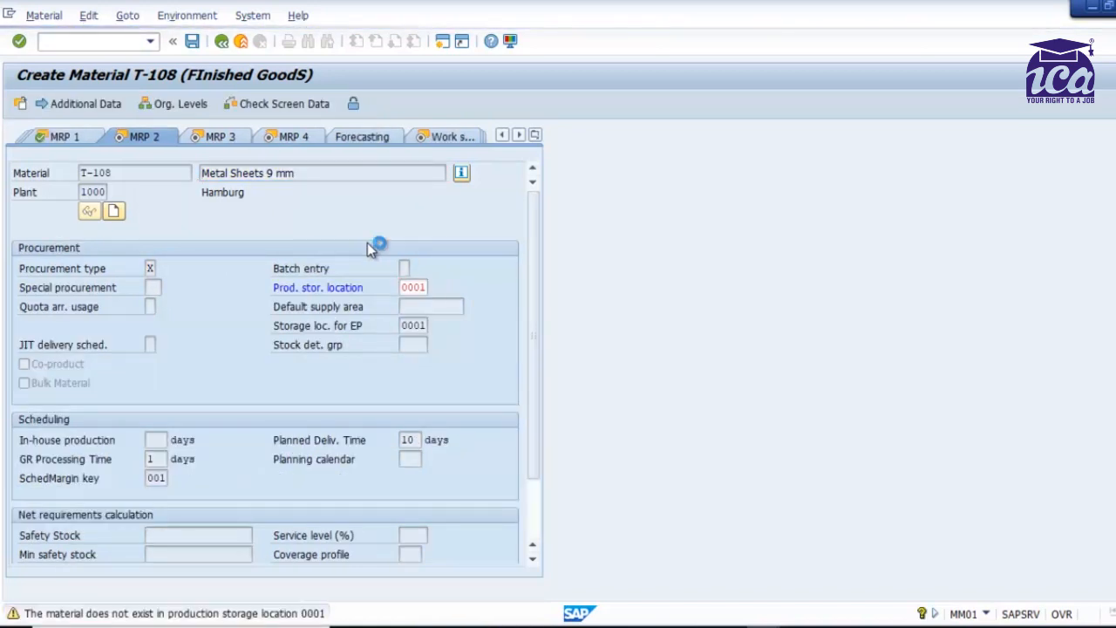
pyautogui.click(156, 440)
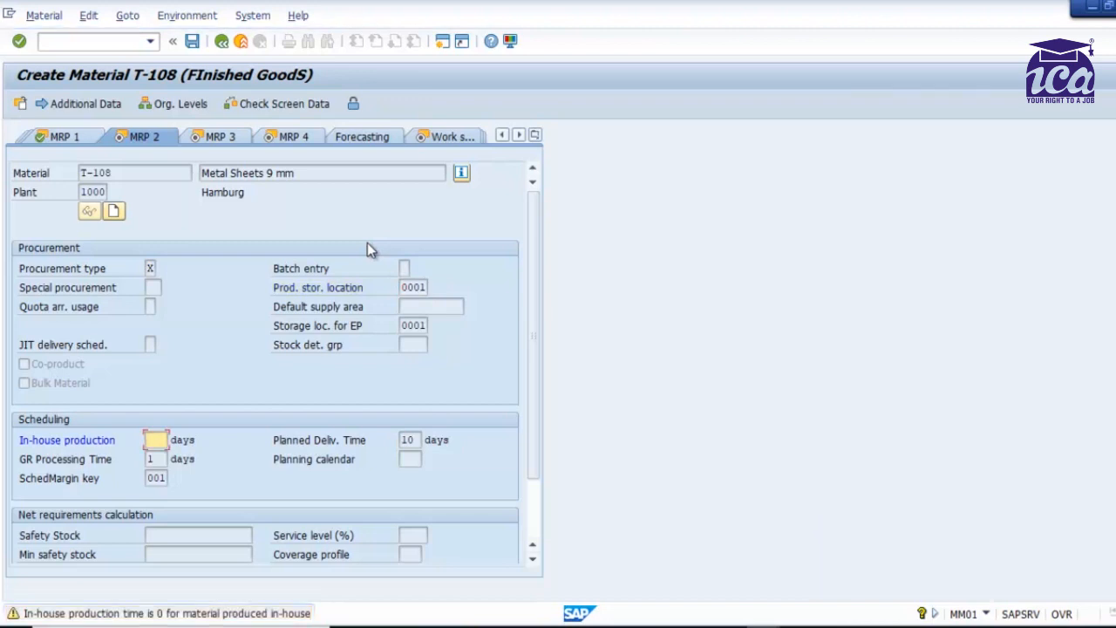
pyautogui.moveTo(143, 625)
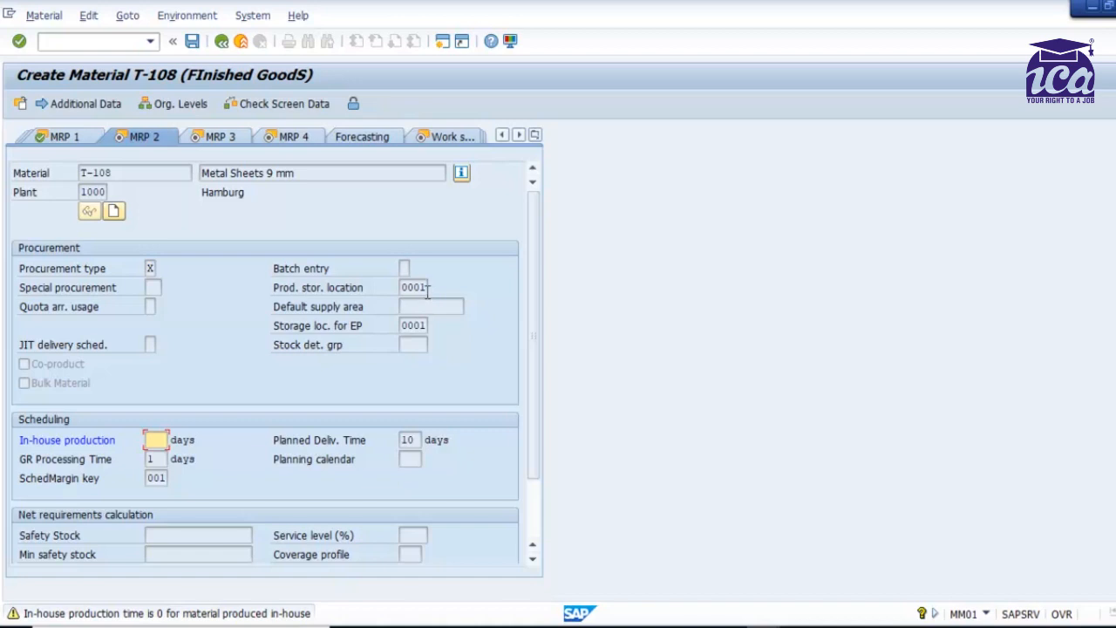
pyautogui.moveTo(130, 458)
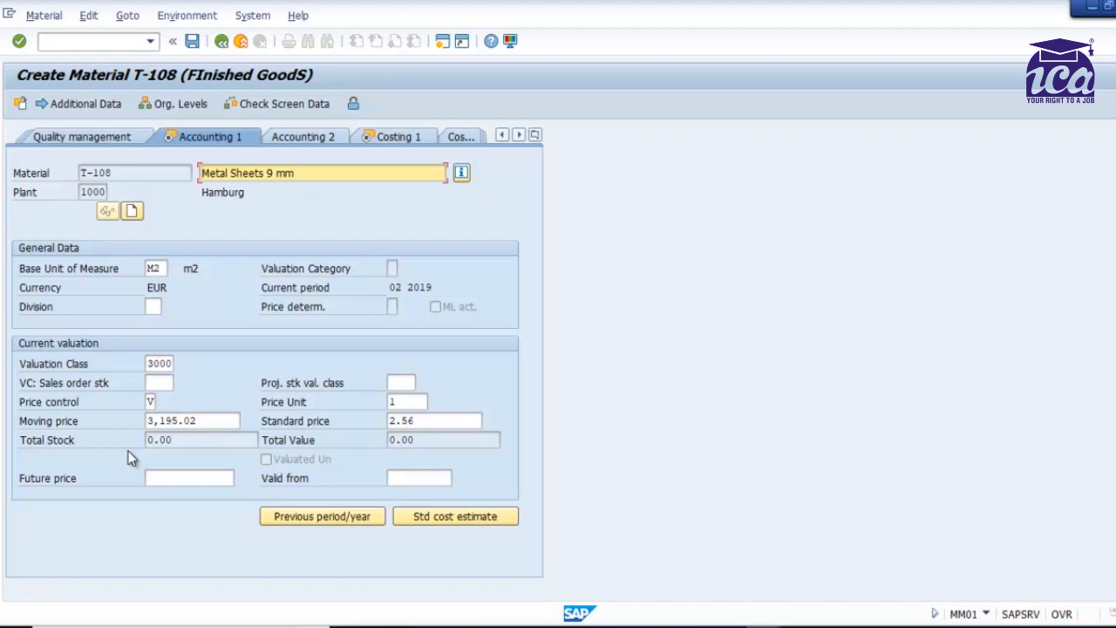
# - Try accepting valuation class 3000, then list the allowed valuation classes
pyautogui.click(159, 363)
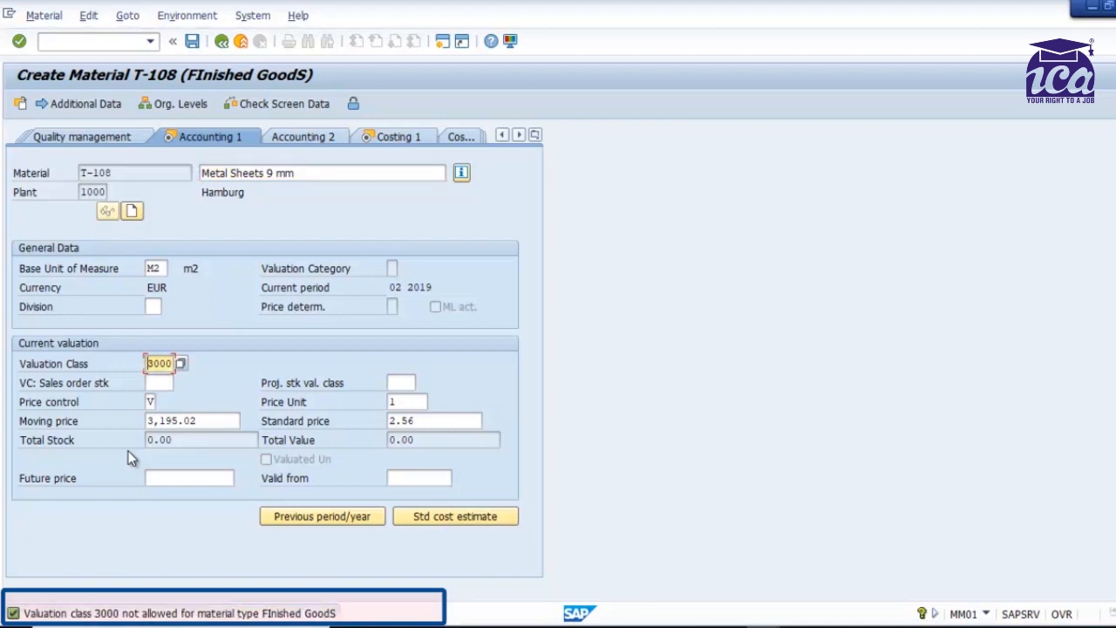
pyautogui.moveTo(423, 334)
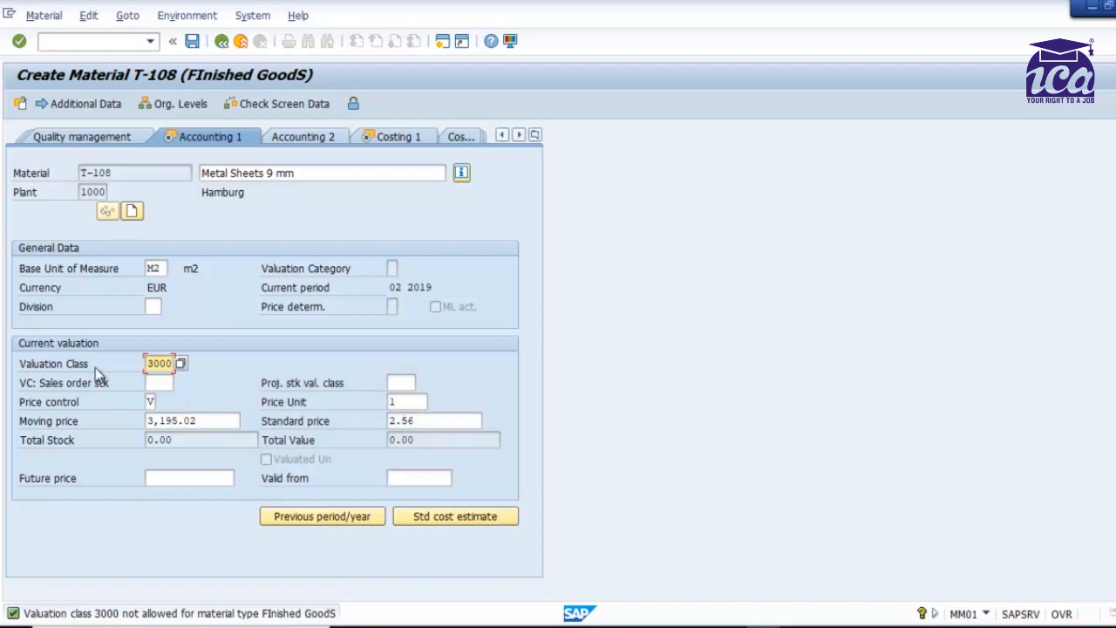
pyautogui.moveTo(120, 374)
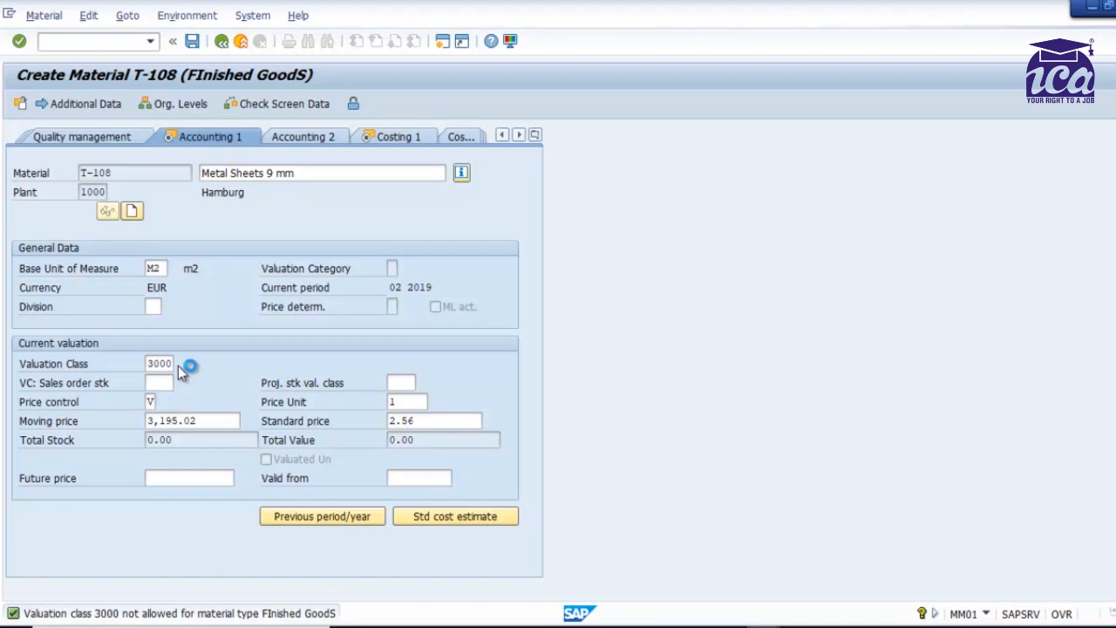
pyautogui.click(190, 364)
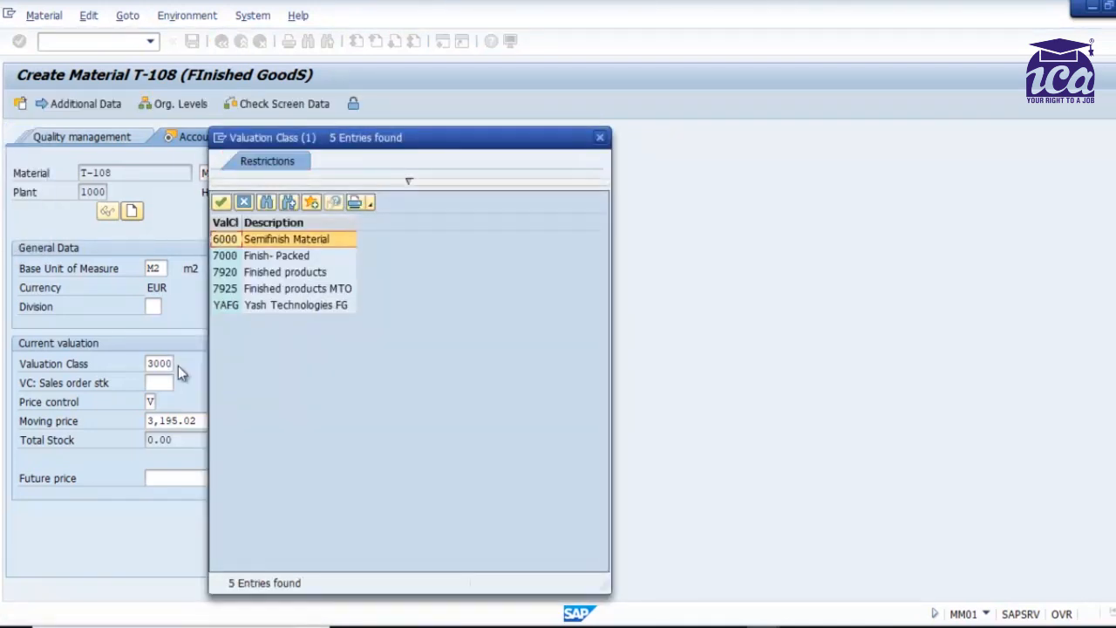
# - Choose valuation class 7920 Finished products from the search help list
pyautogui.click(285, 271)
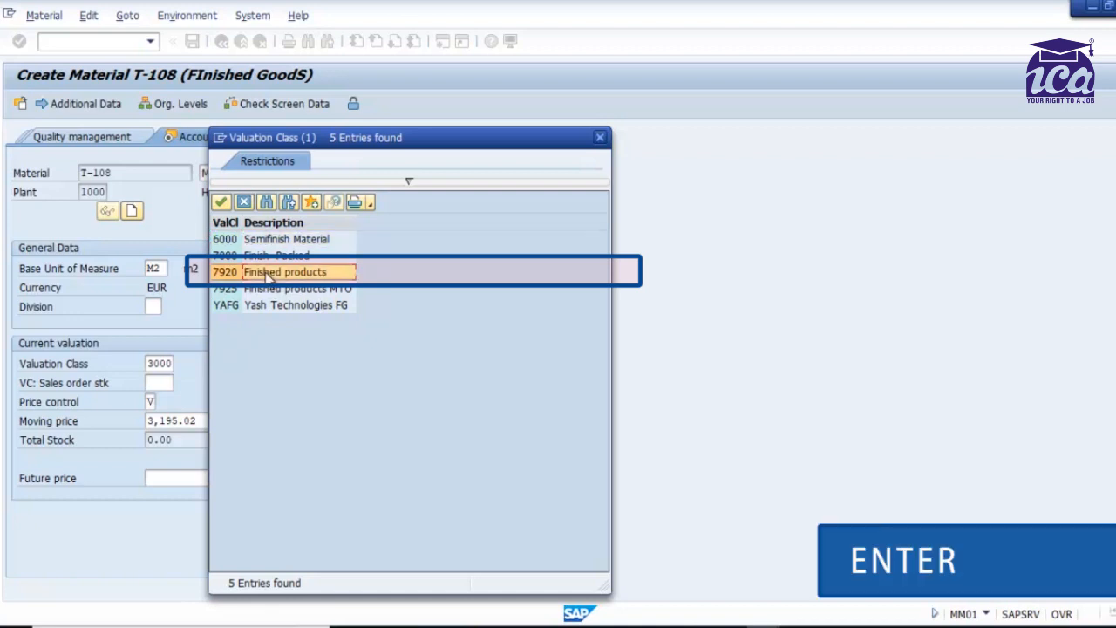
pyautogui.click(284, 271)
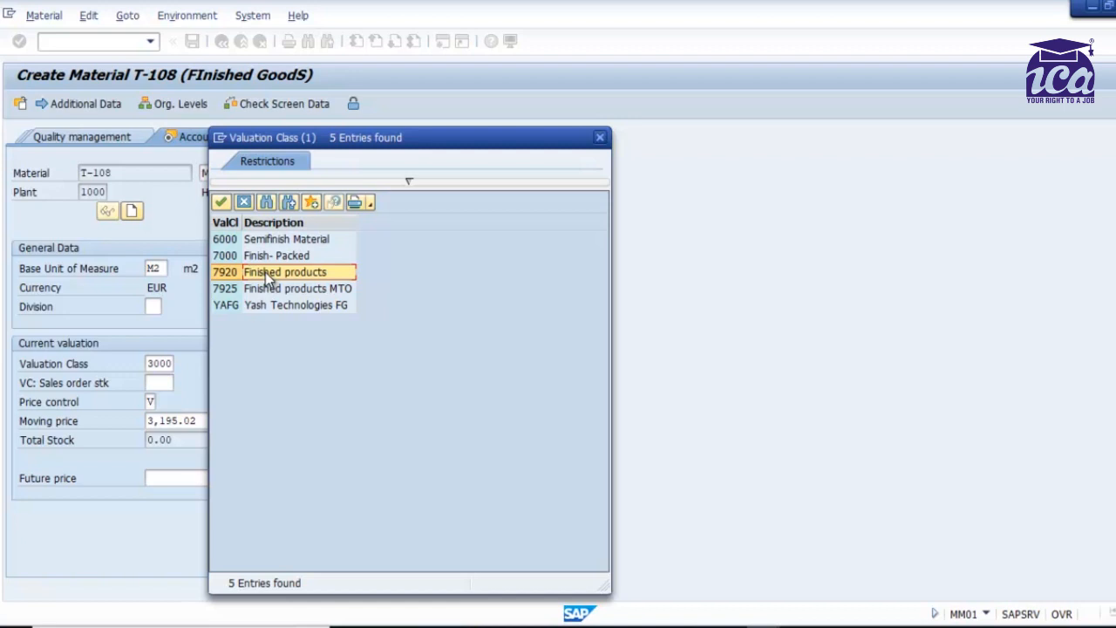
pyautogui.doubleClick(282, 271)
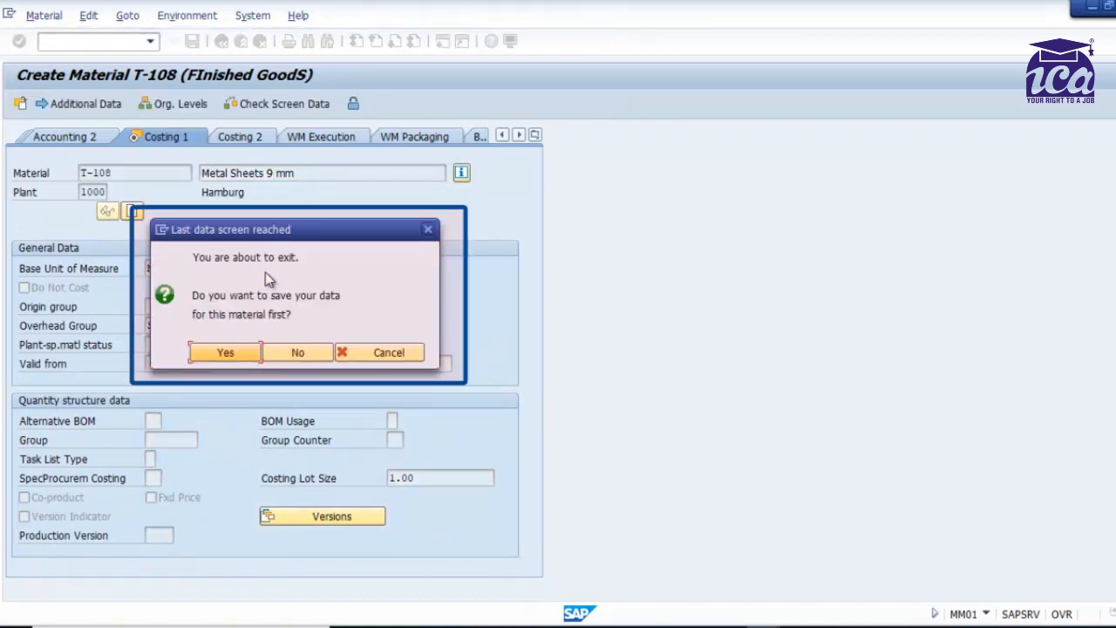
pyautogui.moveTo(229, 305)
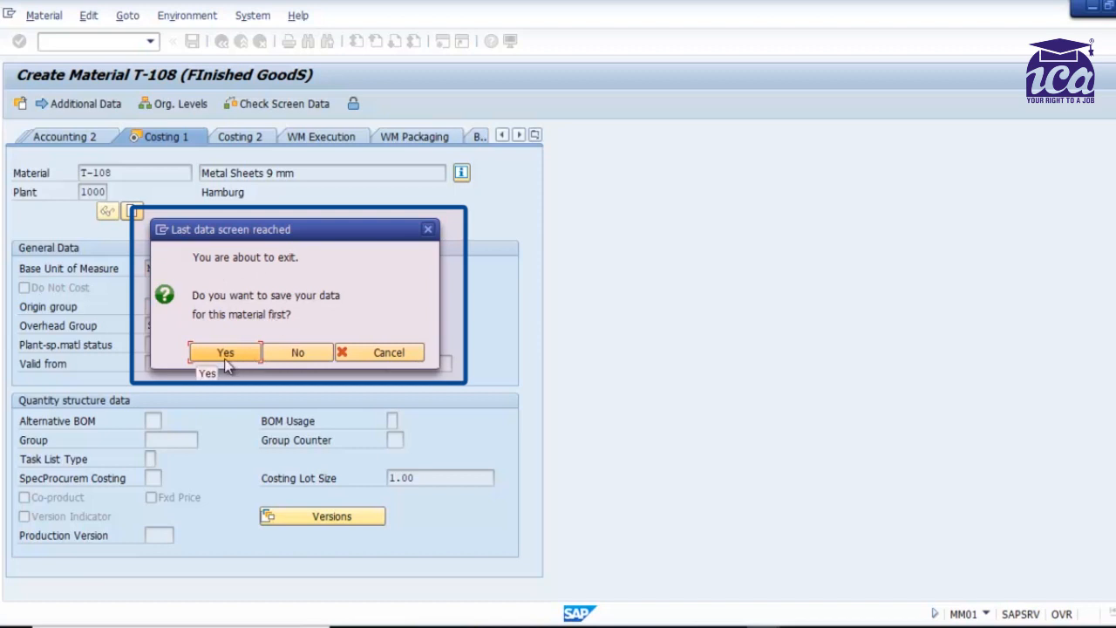
# - Answer Yes to save material T-108 at the last data screen
pyautogui.click(224, 353)
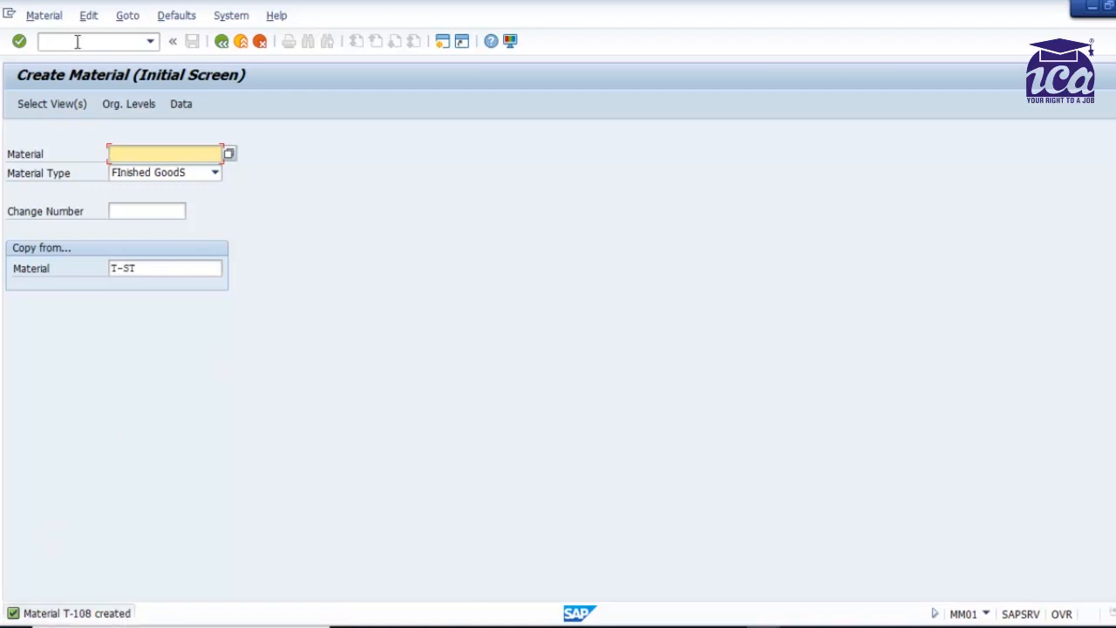
# - Switch to MM02 for T-108 and confirm the highlighted views to change
pyautogui.write('/n')
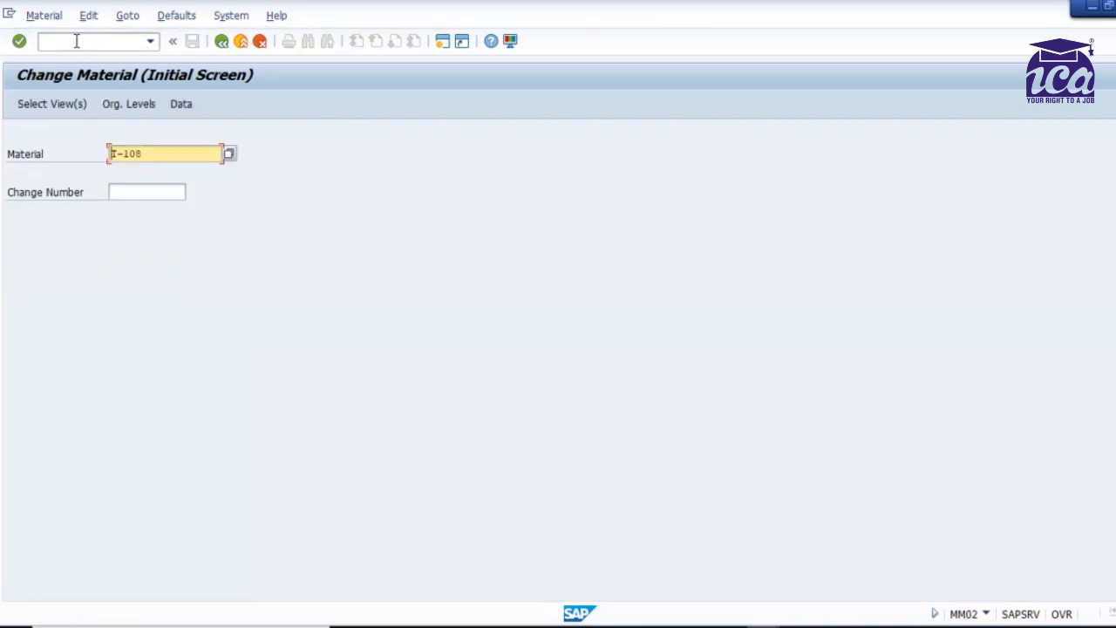
pyautogui.click(51, 104)
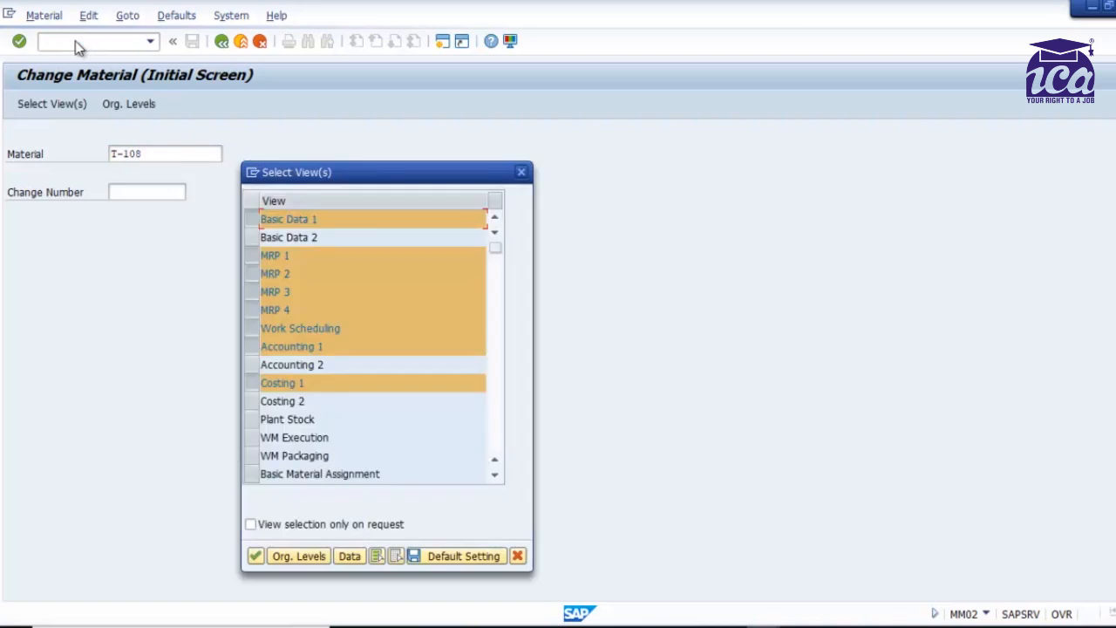
pyautogui.click(255, 556)
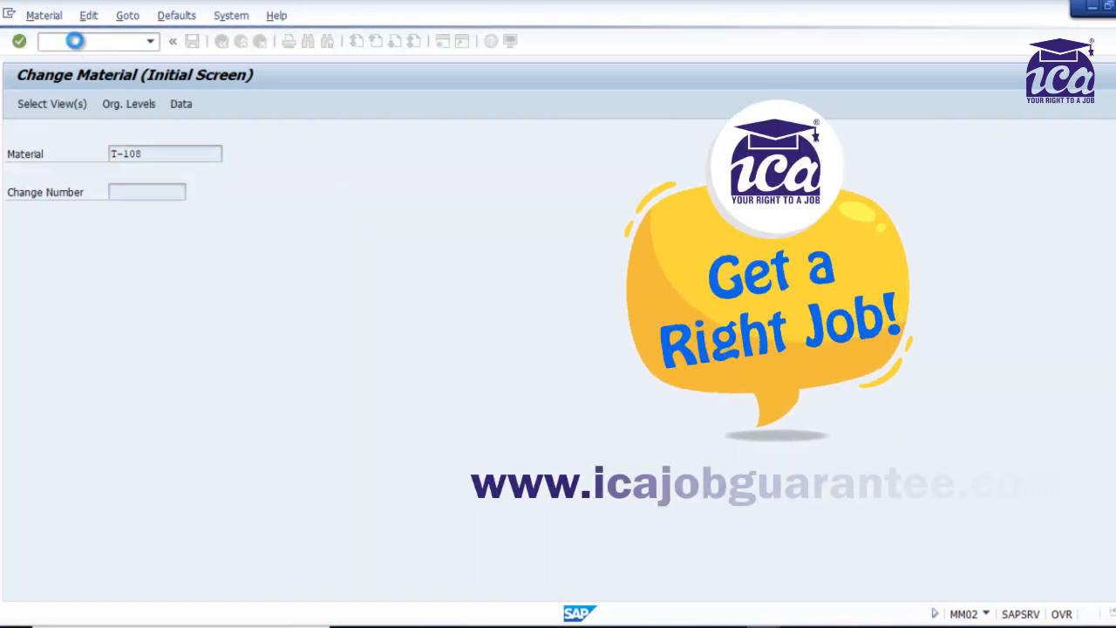